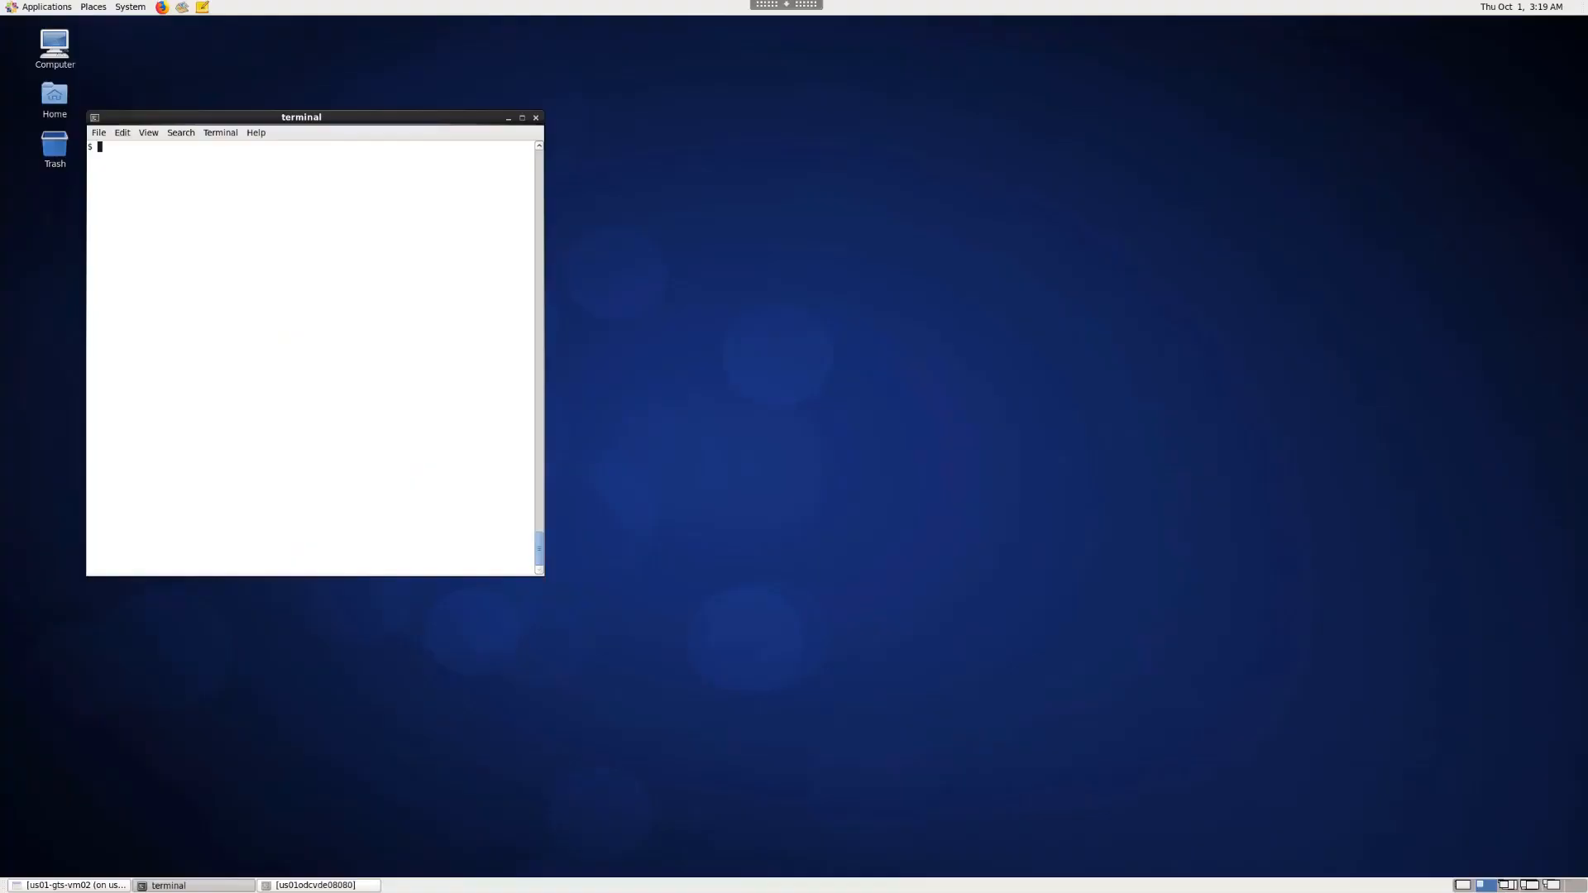
# - Launch IC Validator WorkBench on gds/pllclk.gds from the terminal (icvwb)
pyautogui.write('icvwb gds/pllclk.gds')
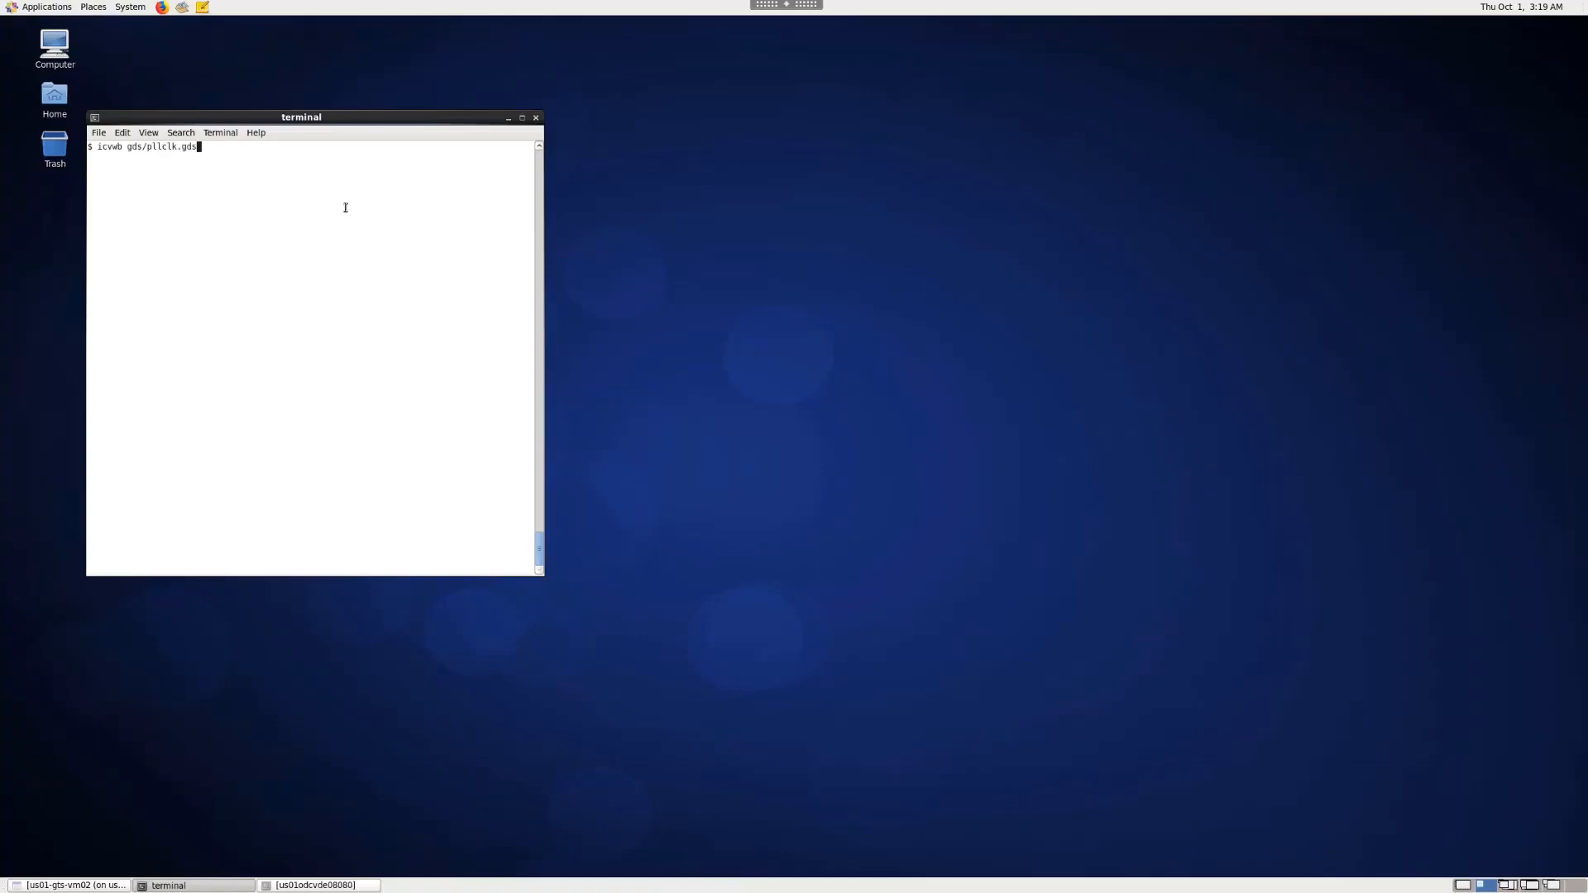
pyautogui.press('Return')
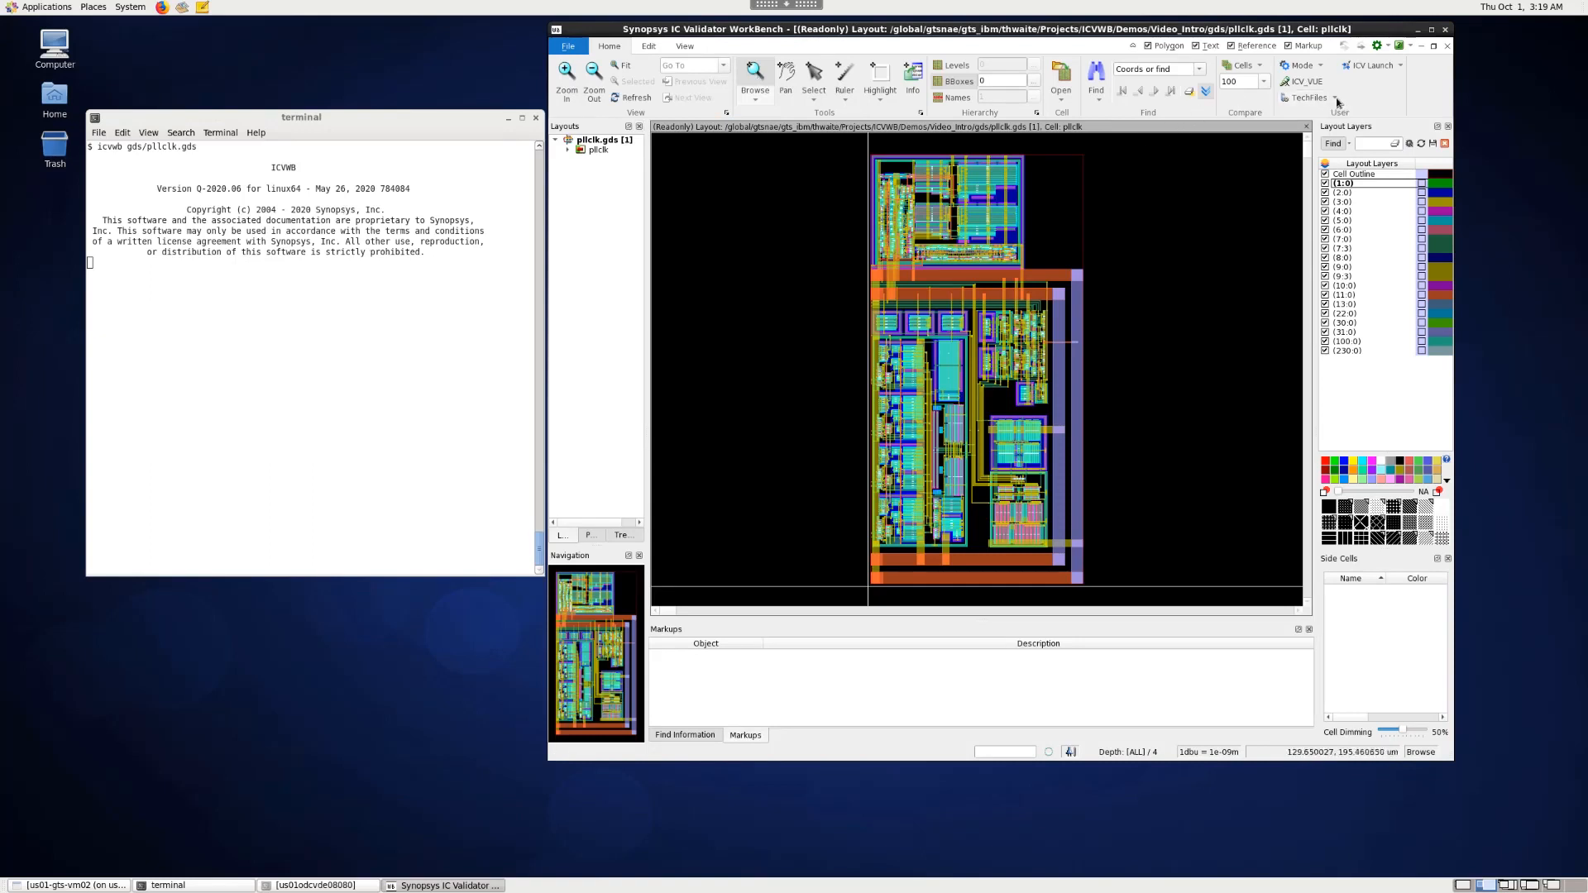
# - Convert the cc_virtuoso_tech Virtuoso tech files into a layer configuration and import it
pyautogui.click(1307, 97)
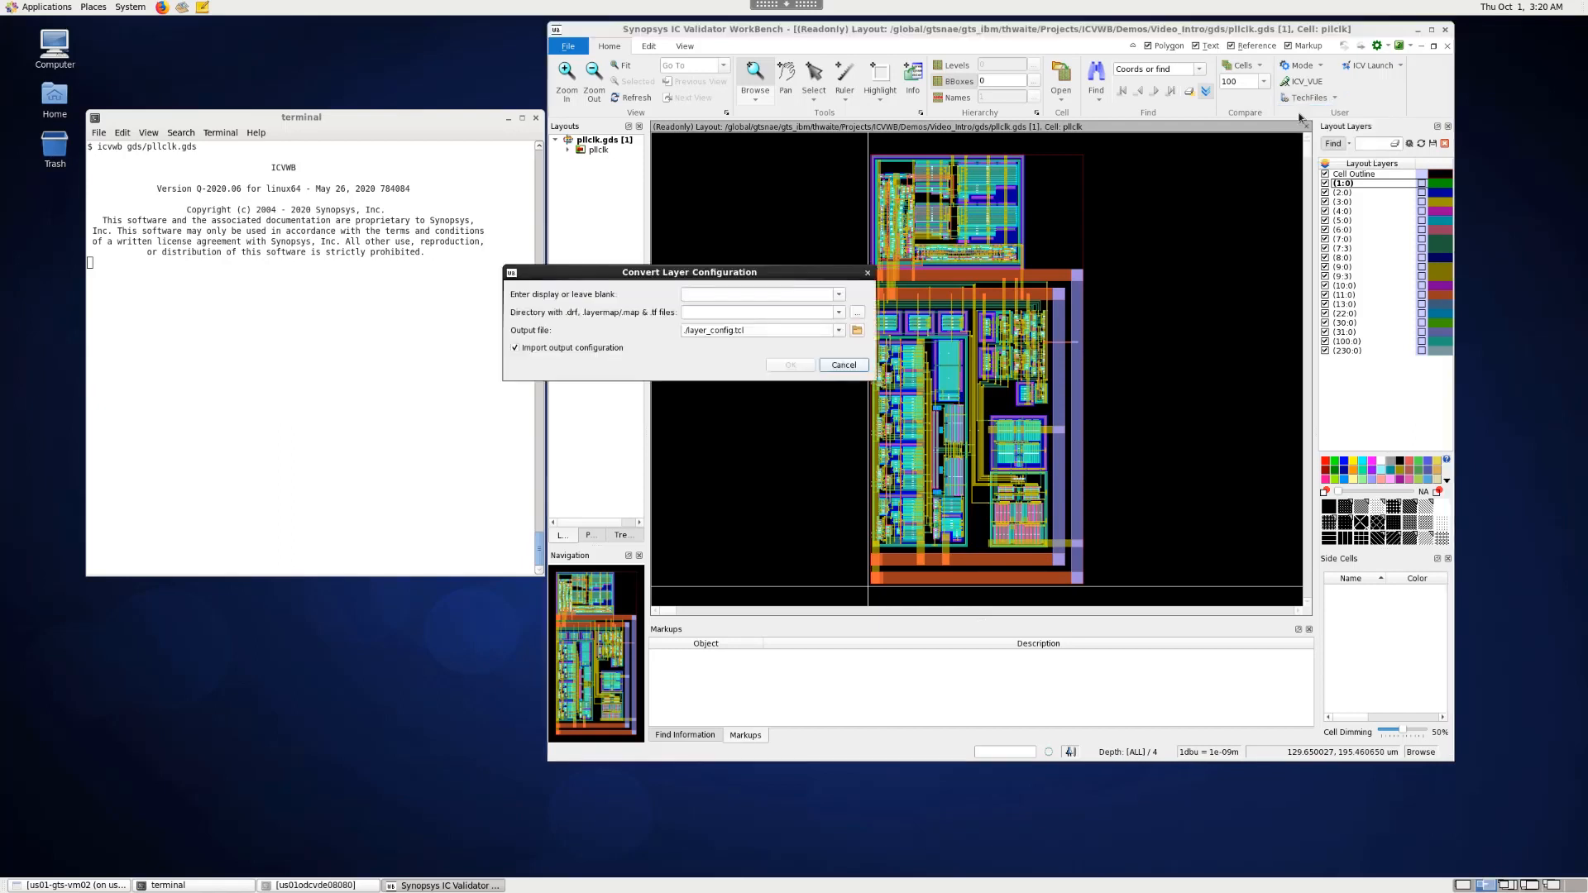
pyautogui.moveTo(1302, 118)
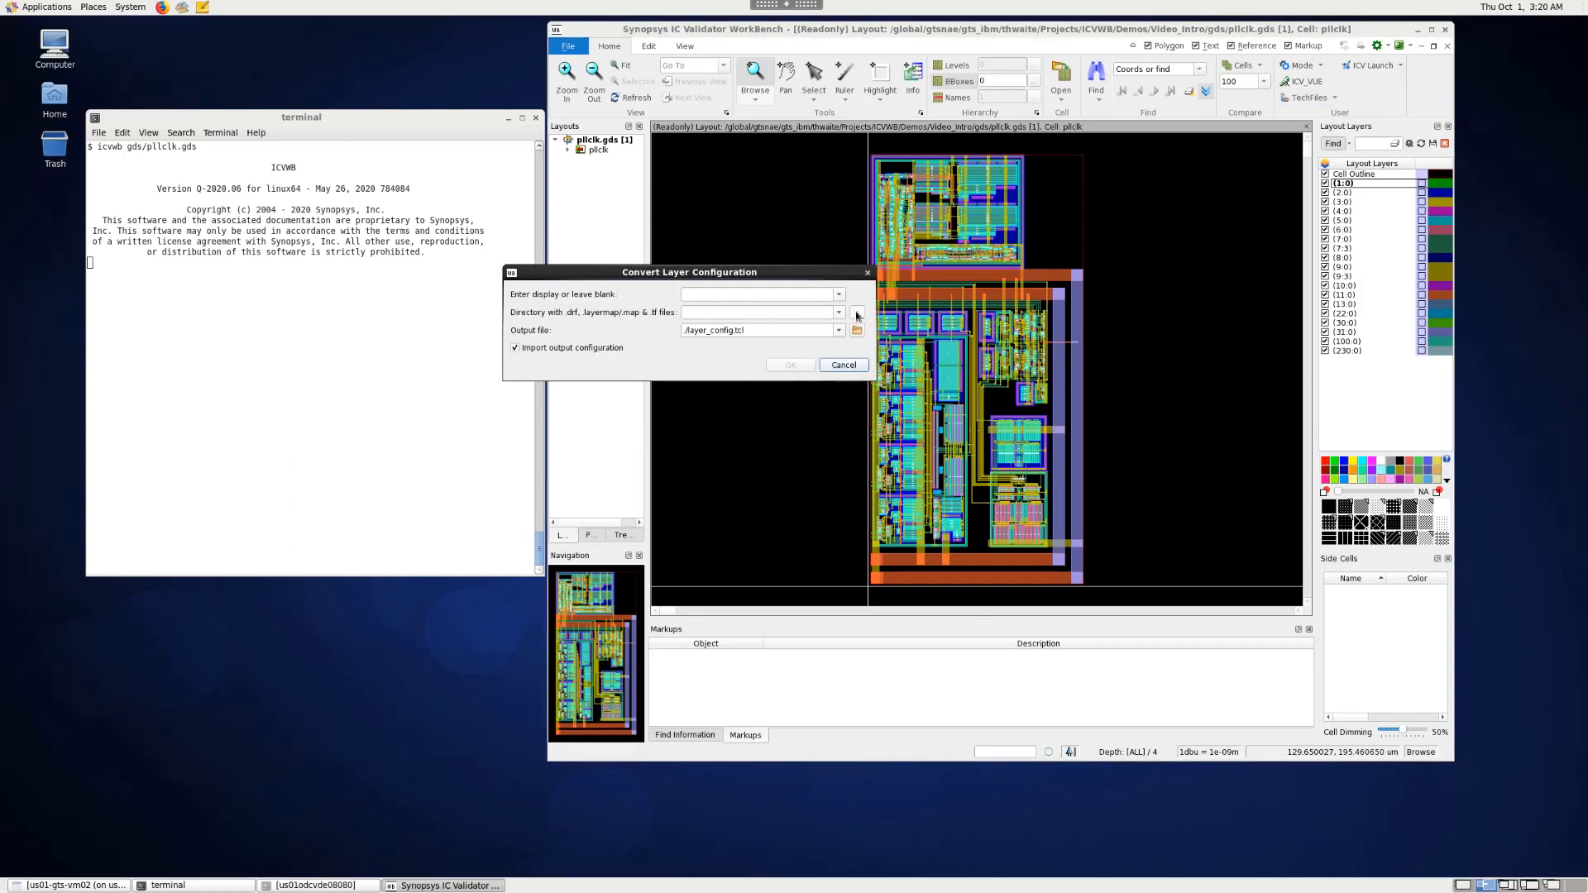
pyautogui.click(855, 313)
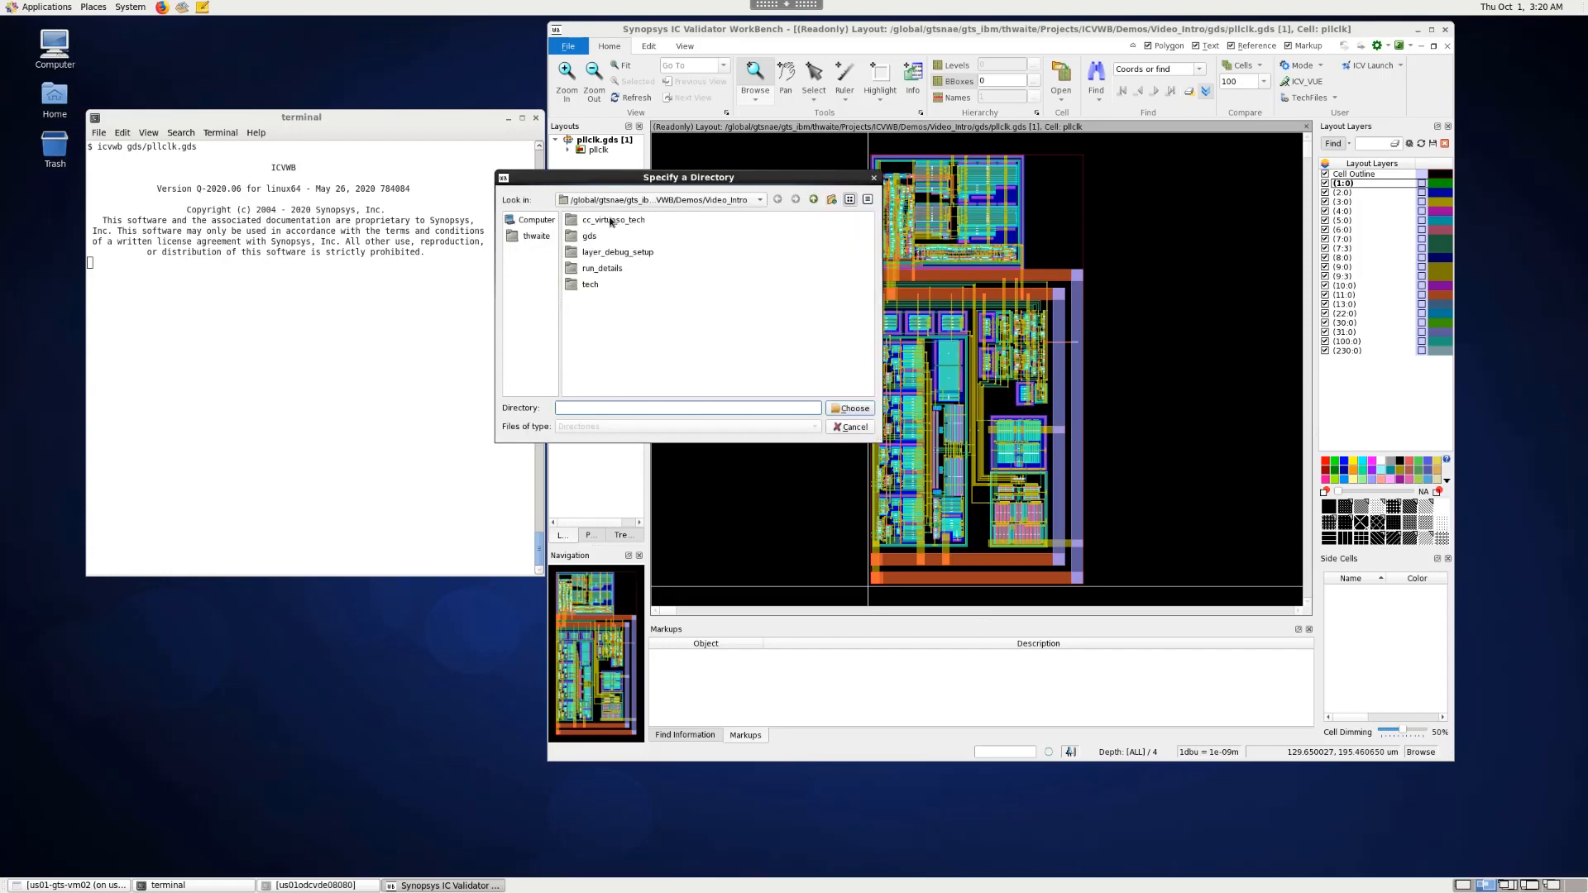
pyautogui.click(848, 407)
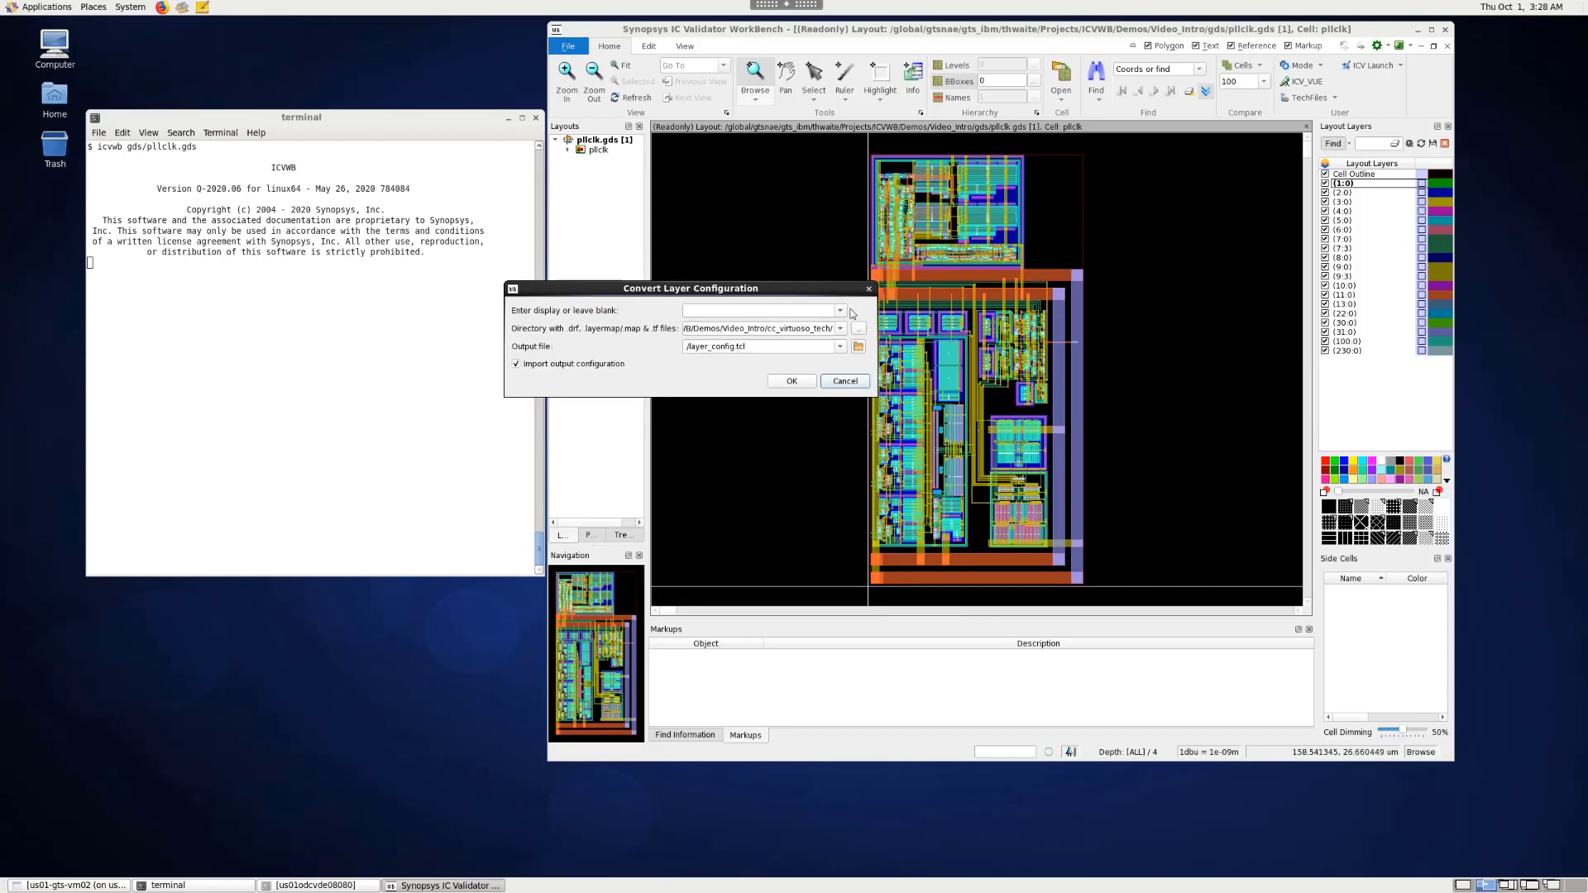
pyautogui.moveTo(812, 314)
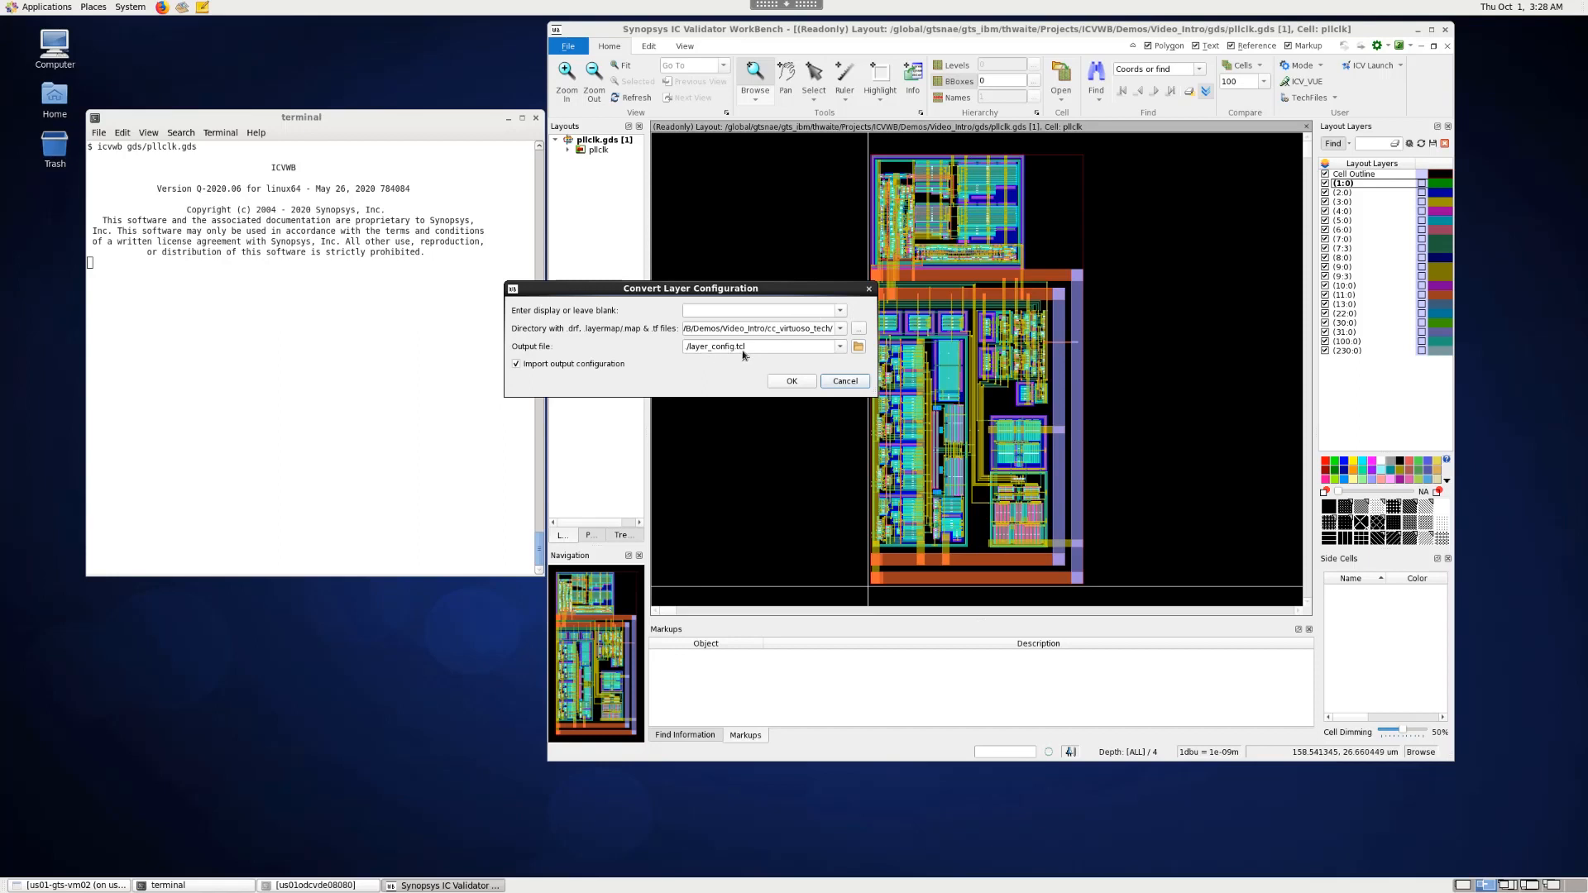
pyautogui.moveTo(739, 380)
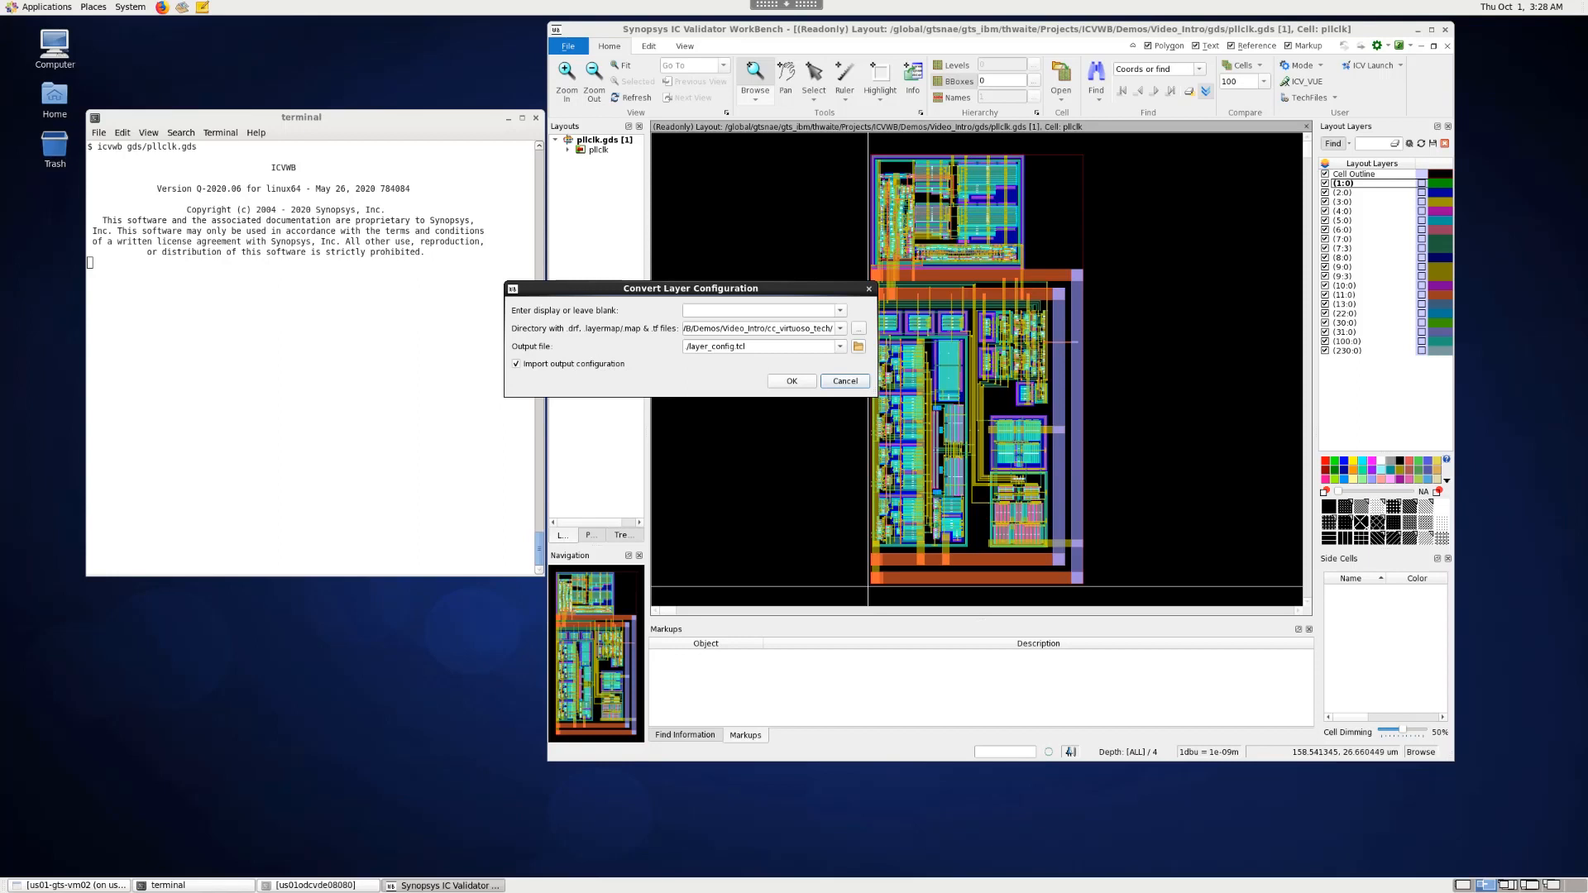
pyautogui.moveTo(1579, 602)
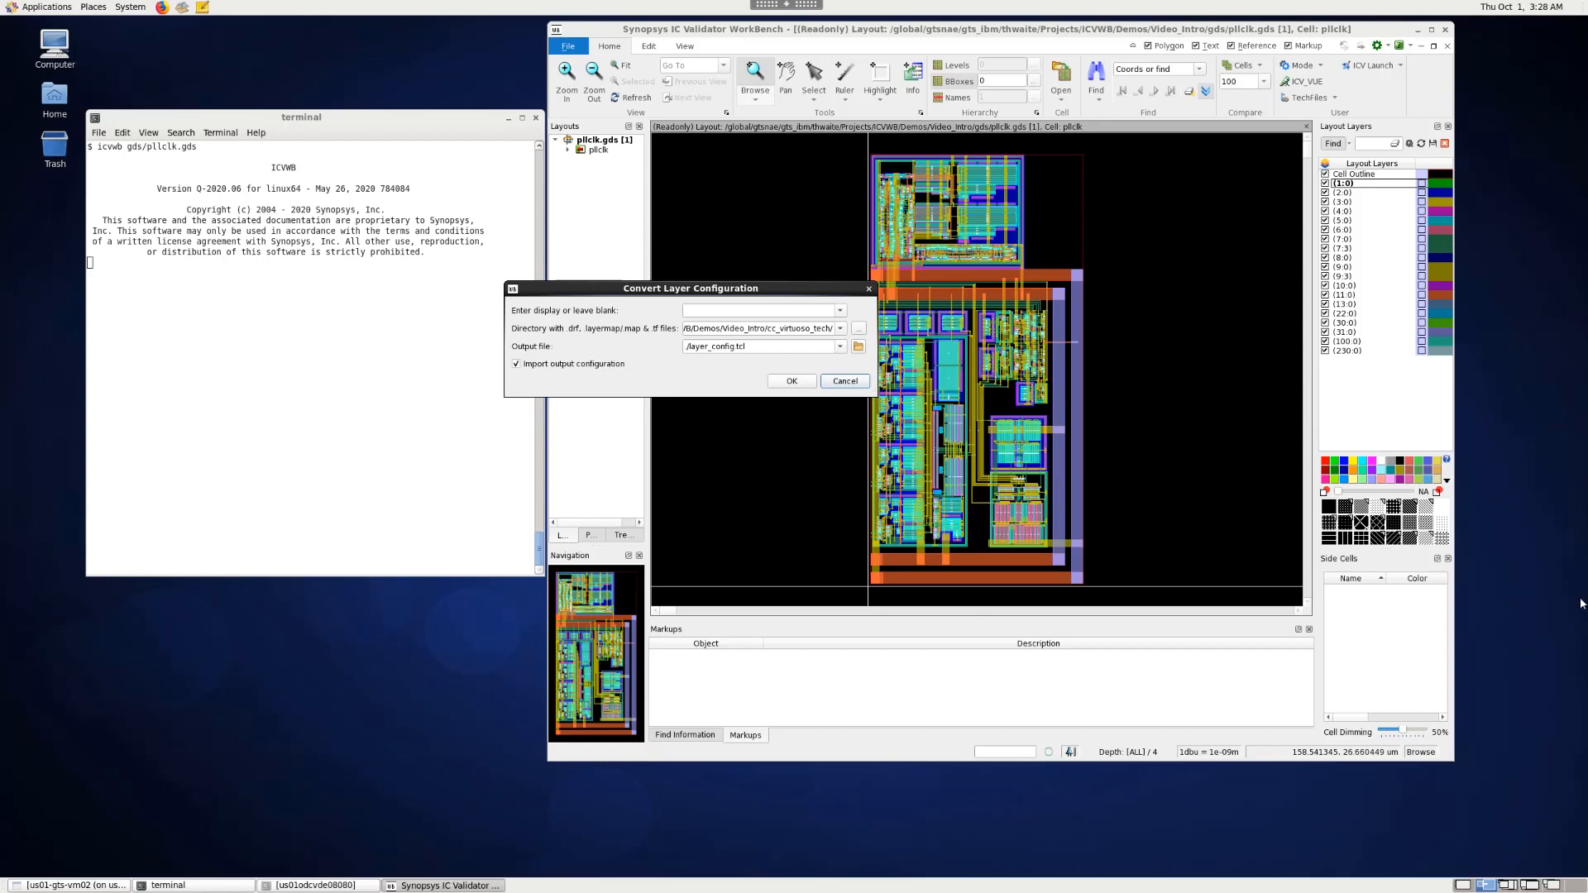
pyautogui.click(791, 380)
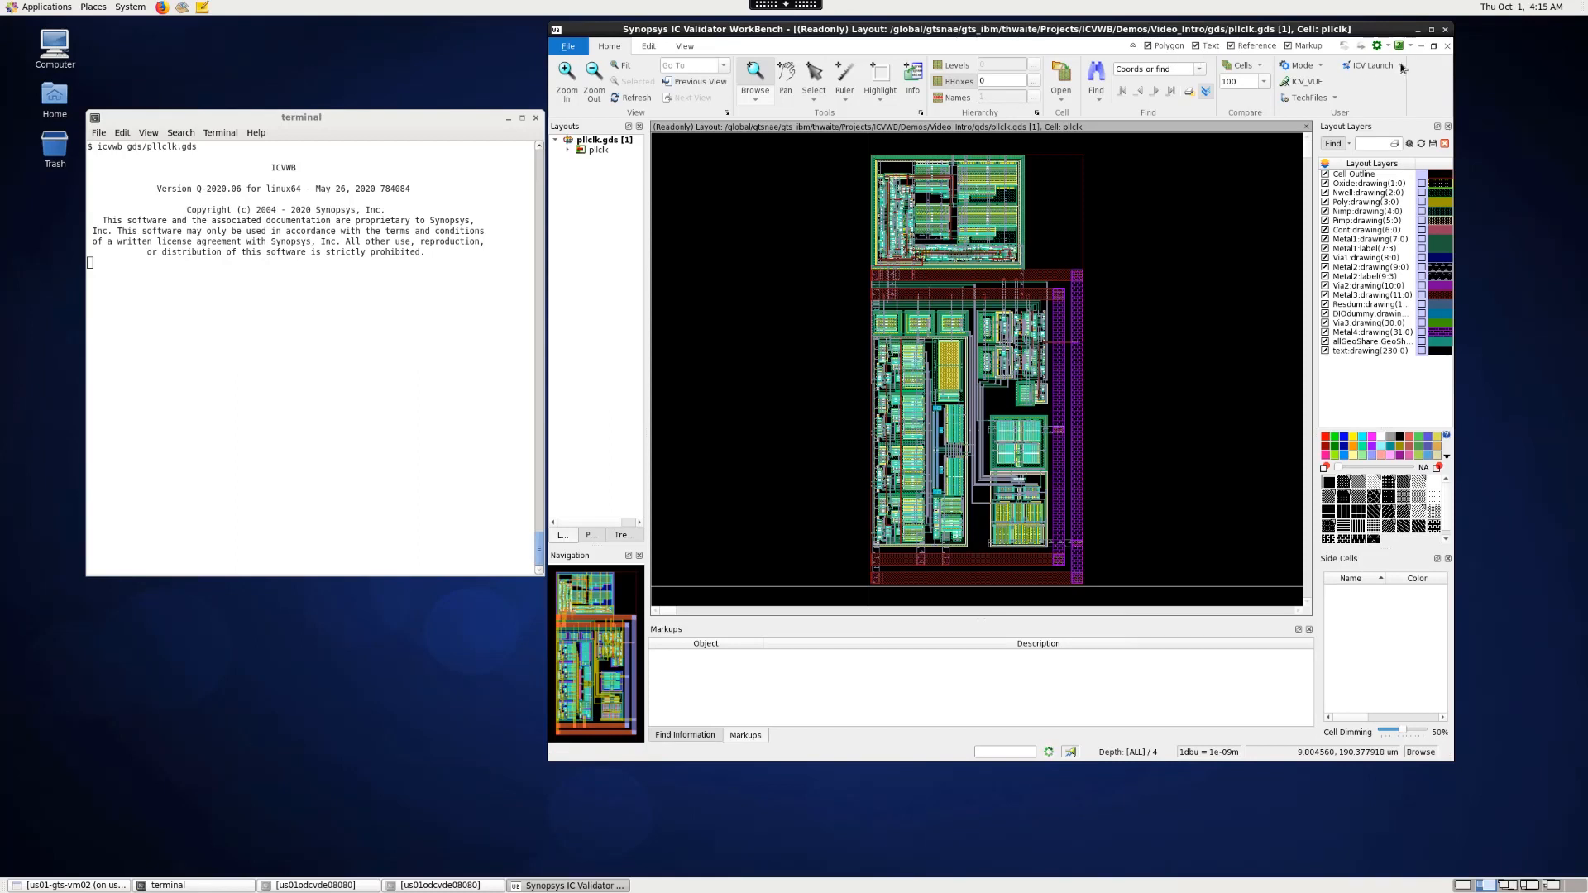
# - Bring up the ICV Launch choices offering DRC or LVS runs
pyautogui.click(1373, 65)
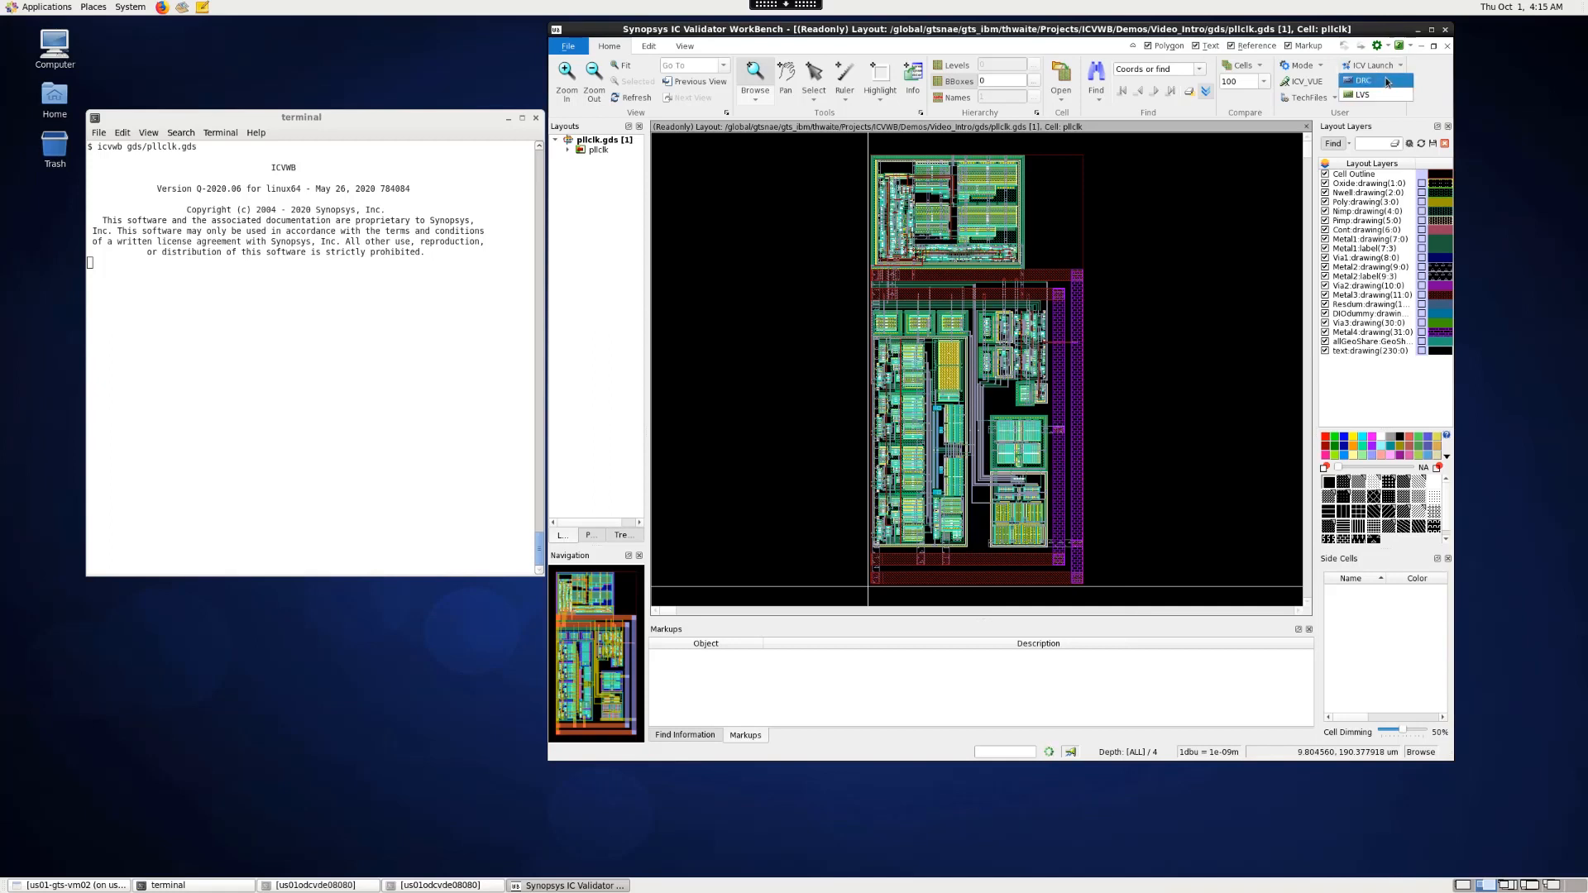
# - Set up a DRC run using the icvrules/drc.icv.rs runset and review the template file options
pyautogui.click(1361, 79)
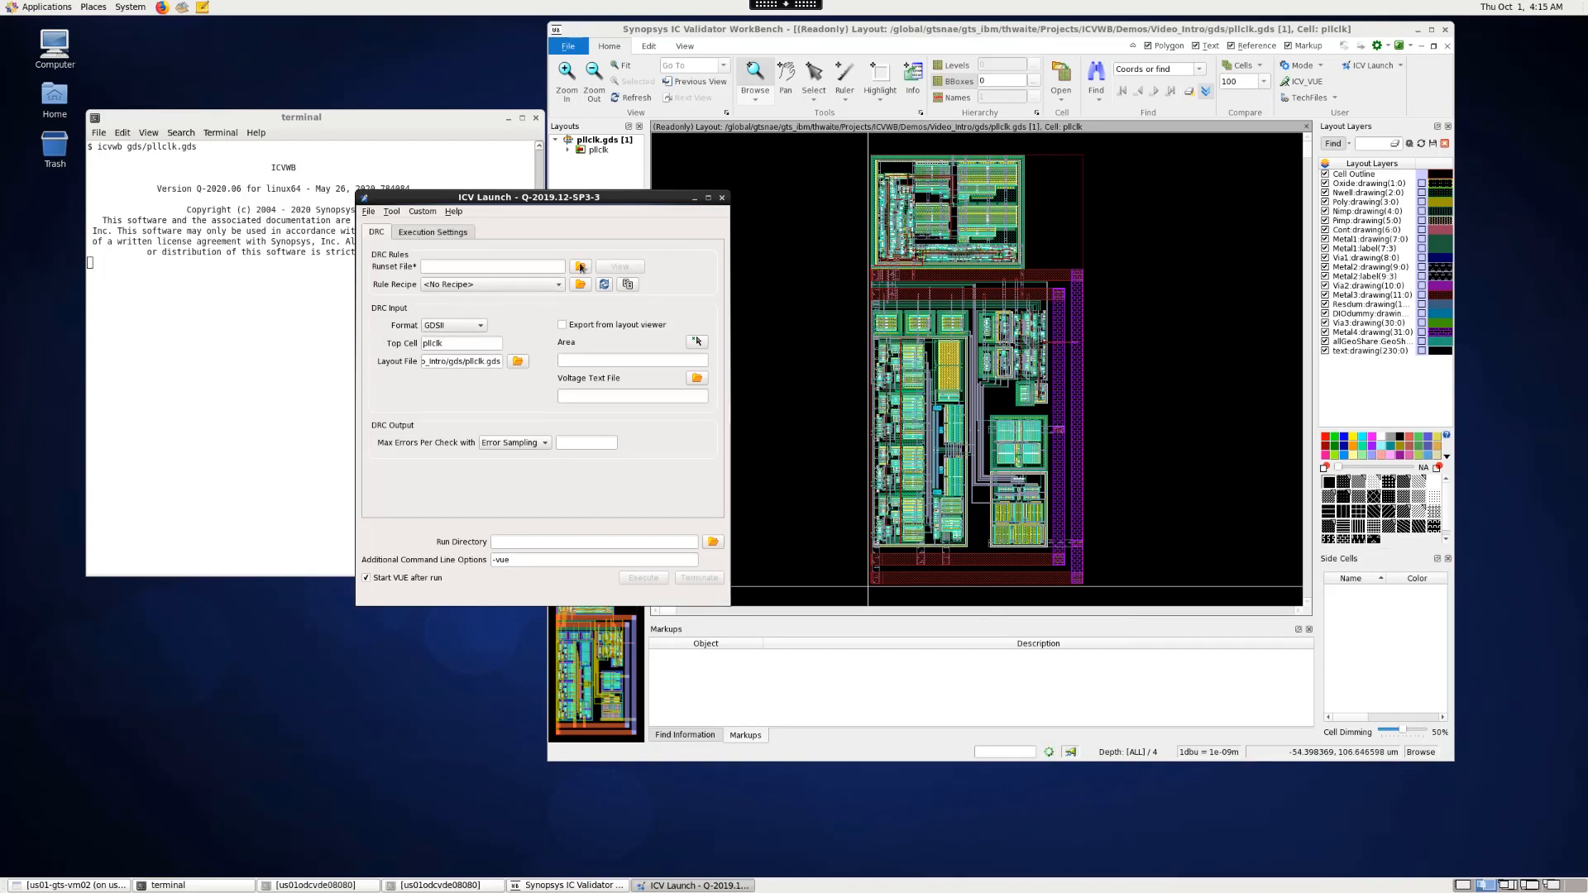
pyautogui.click(581, 265)
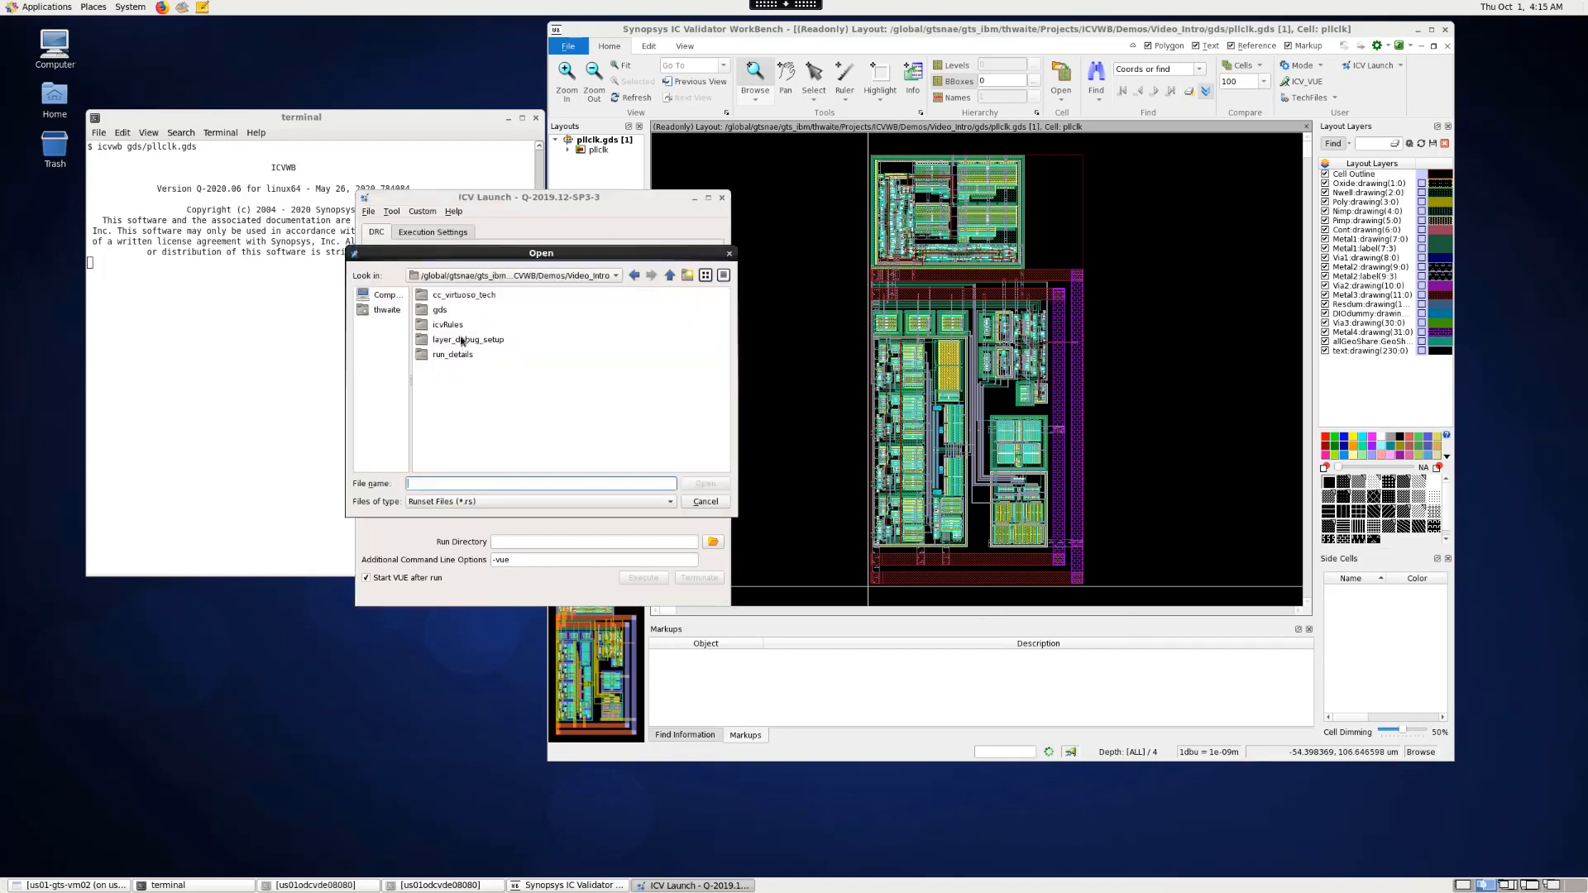
pyautogui.doubleClick(449, 324)
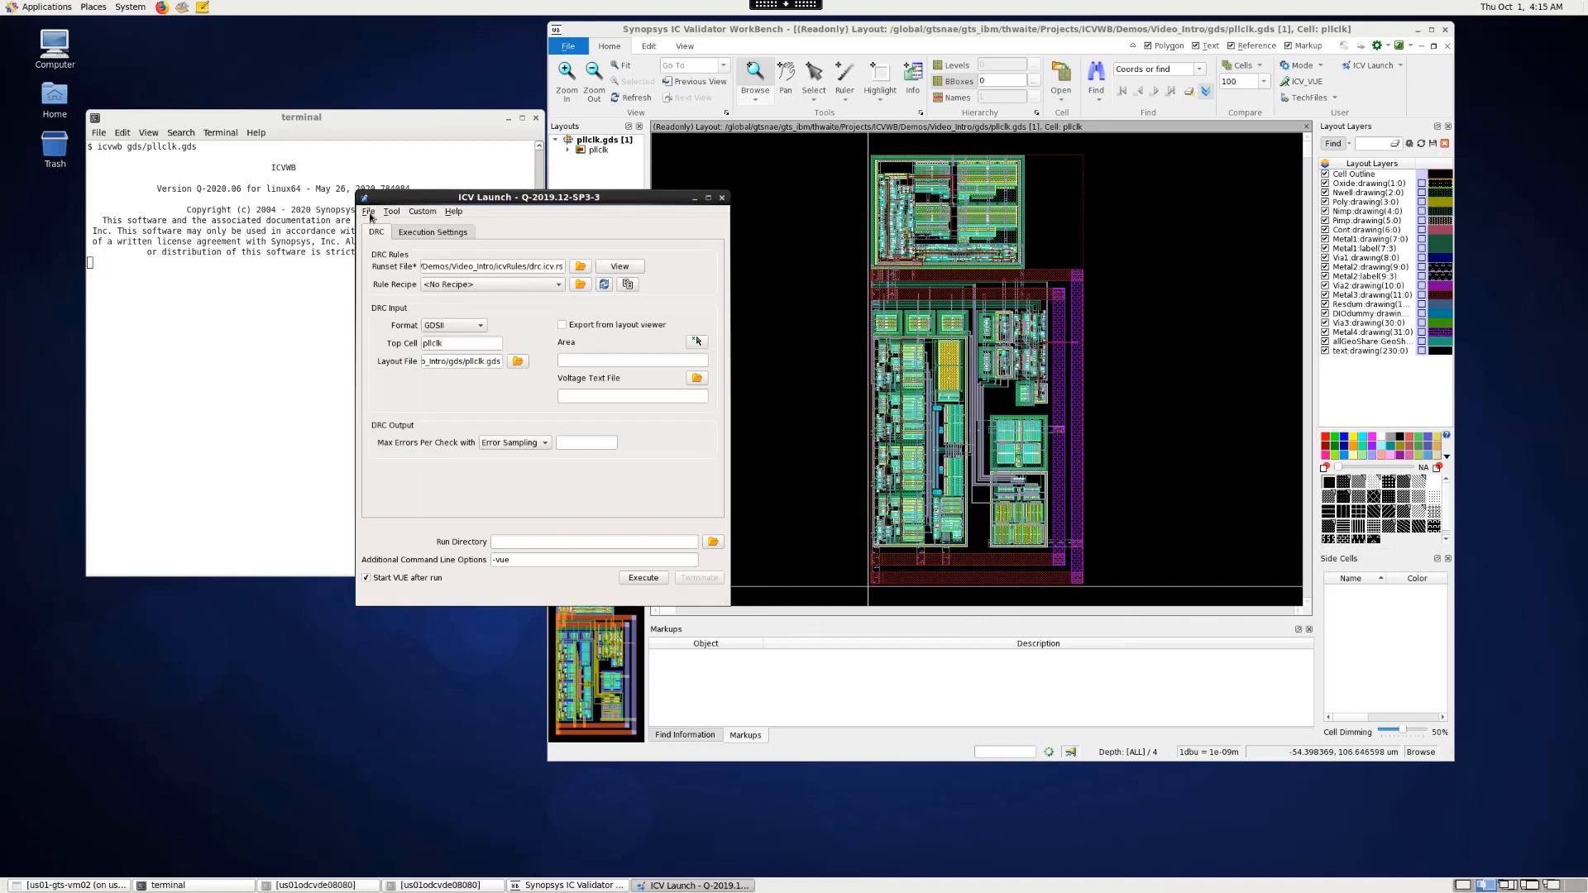
pyautogui.click(369, 210)
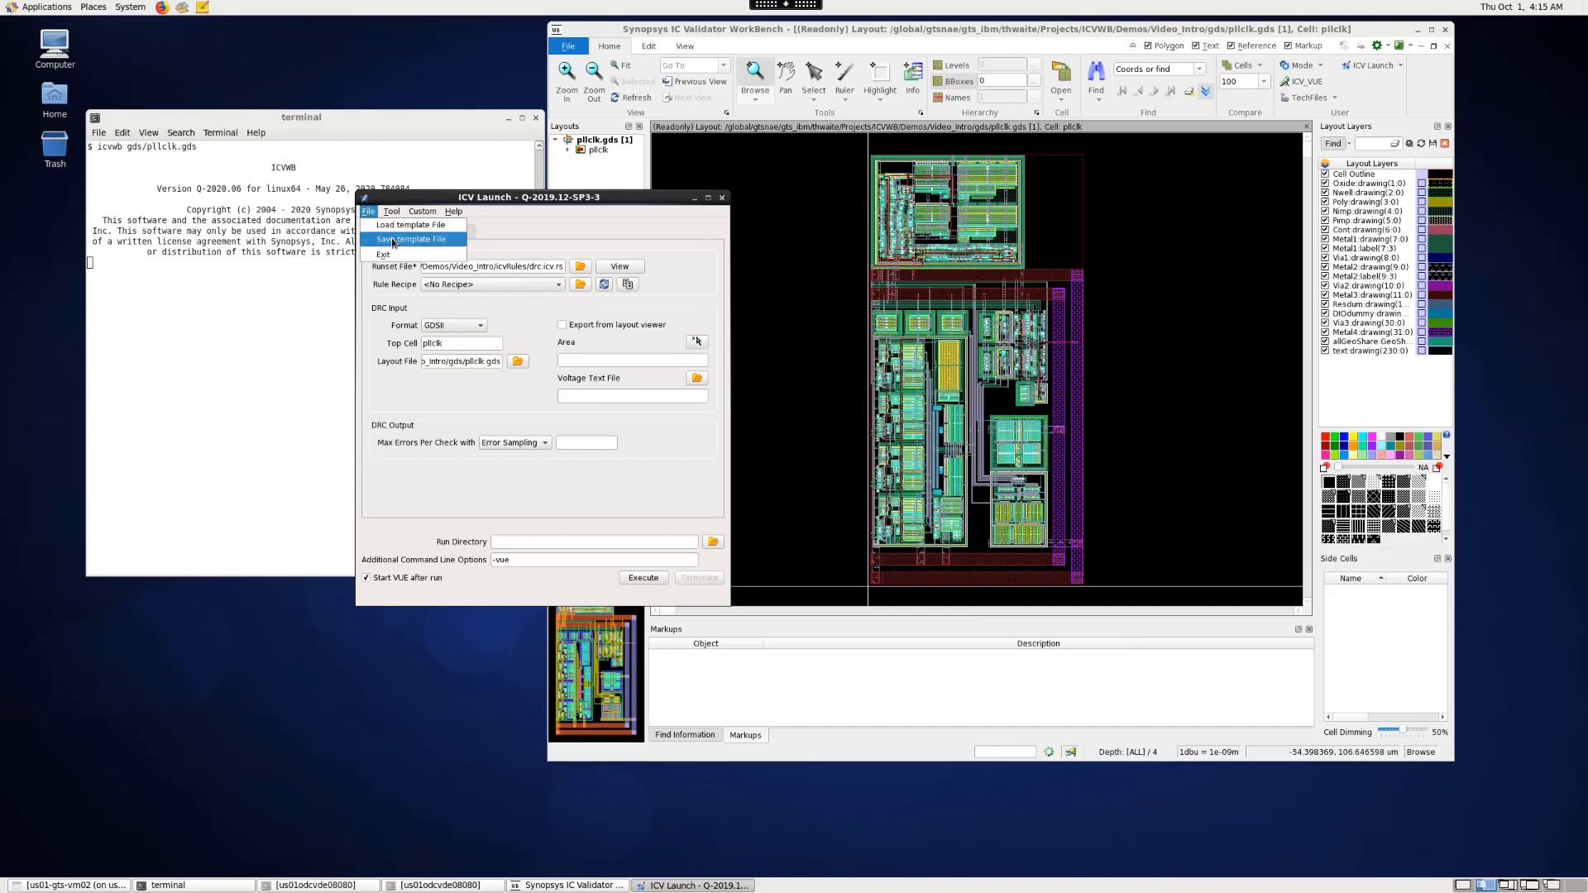
pyautogui.click(367, 212)
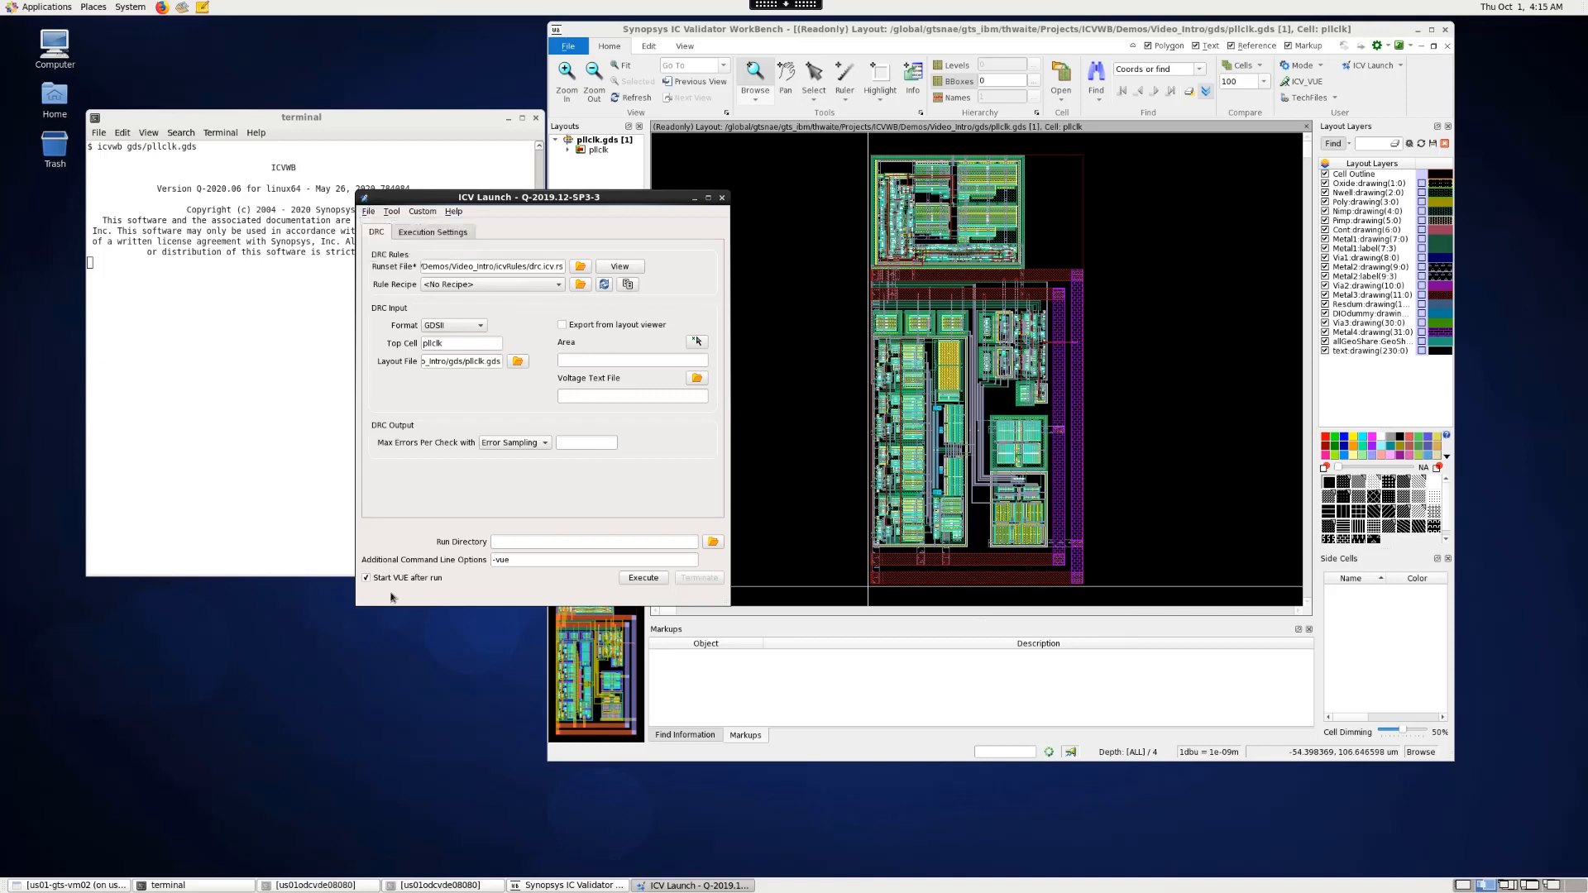
pyautogui.moveTo(425, 587)
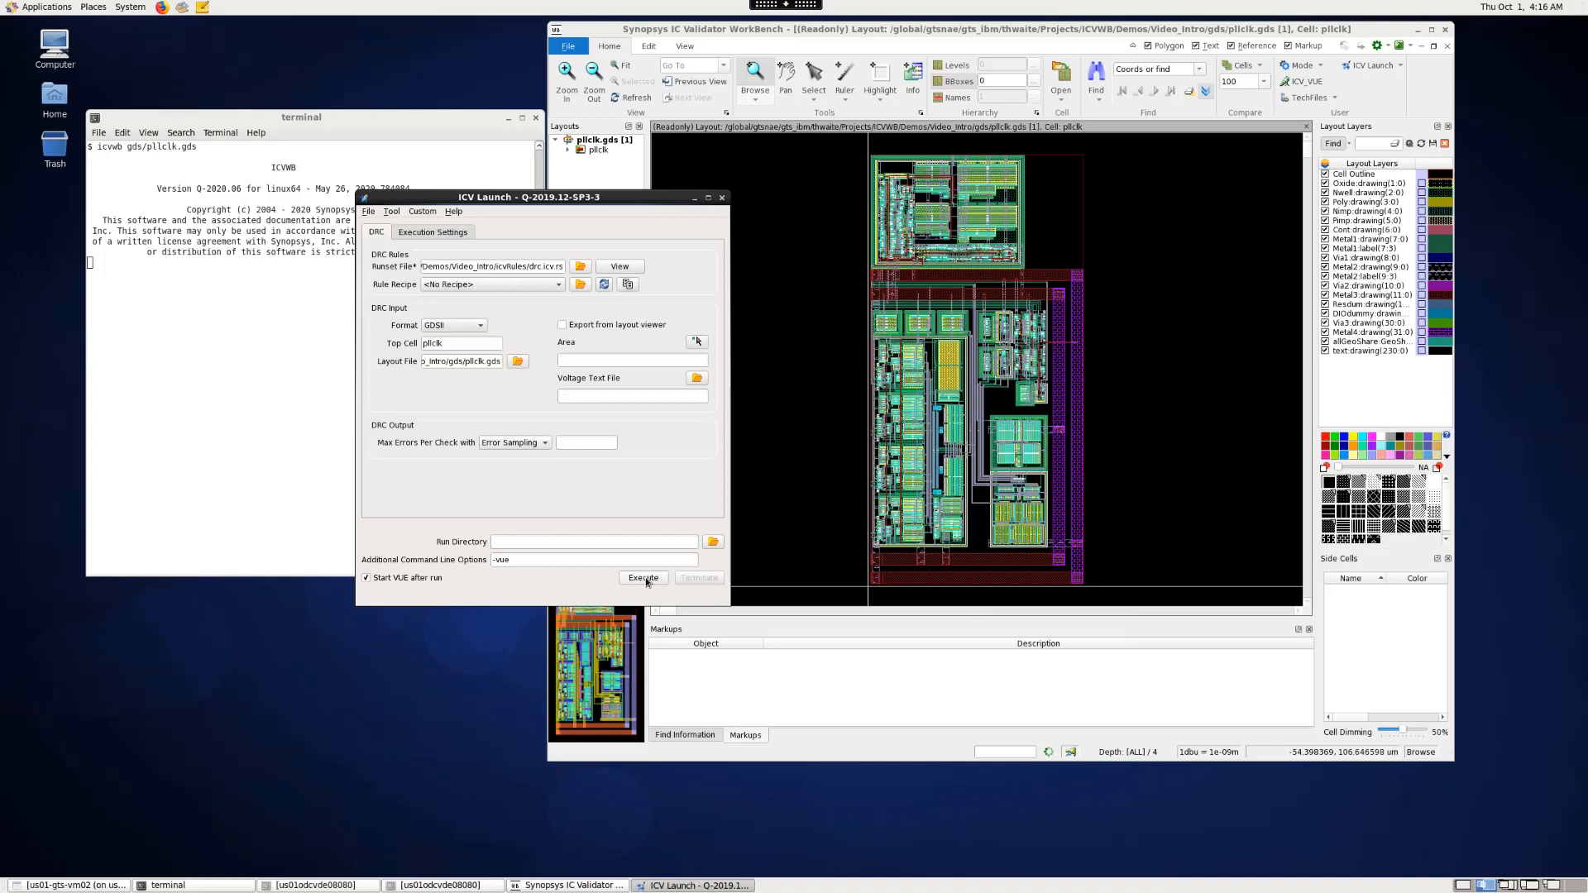
# - Execute the DRC run on pllclk until VUE shows the layout error results
pyautogui.click(643, 577)
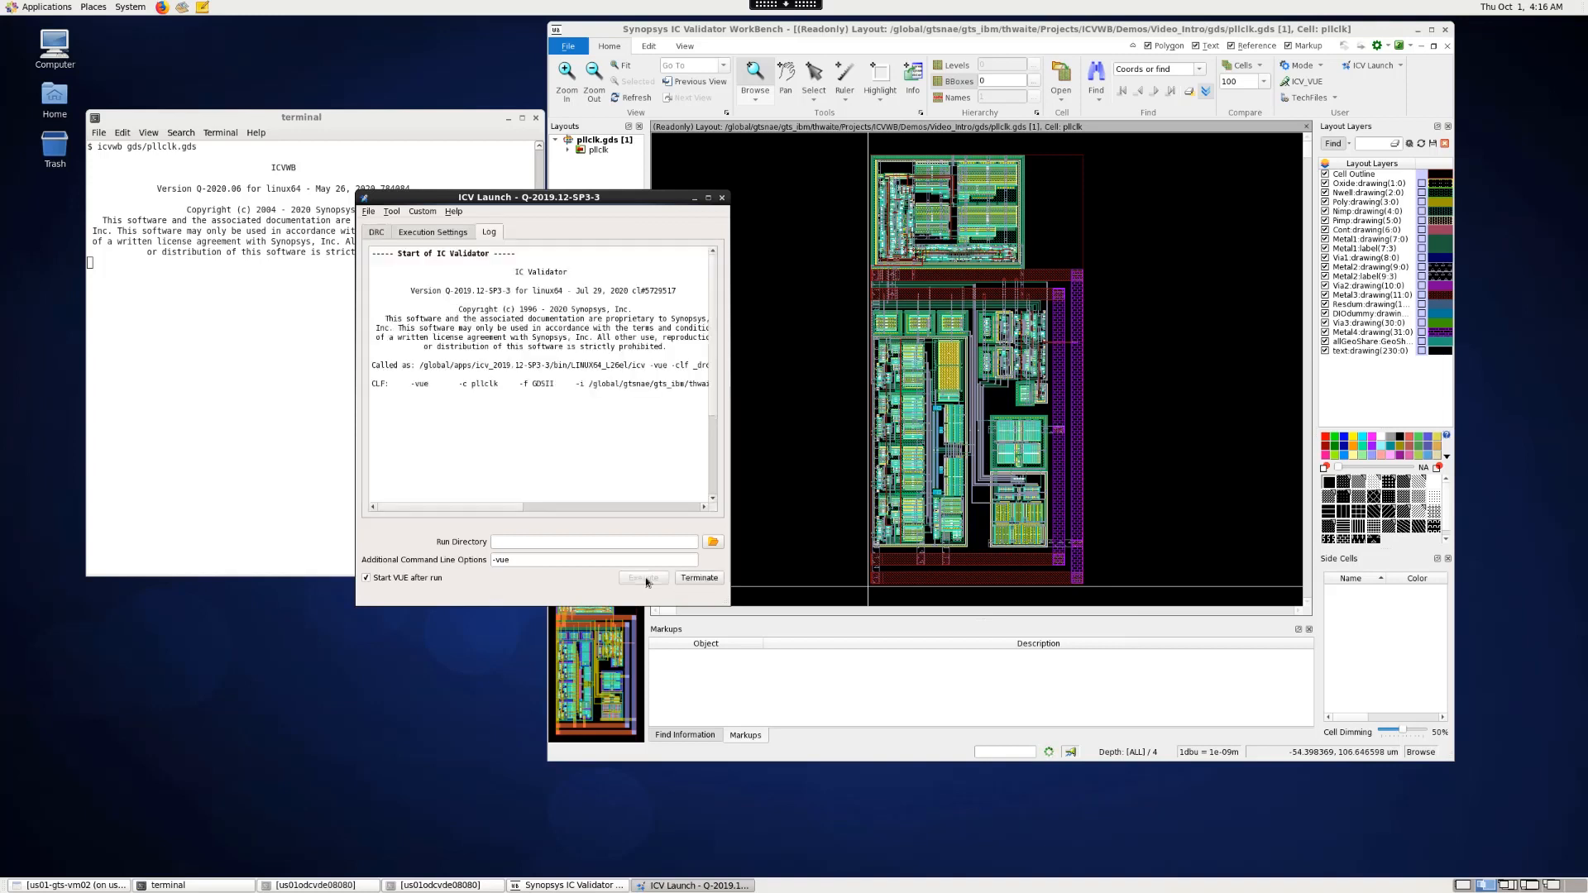
pyautogui.click(641, 577)
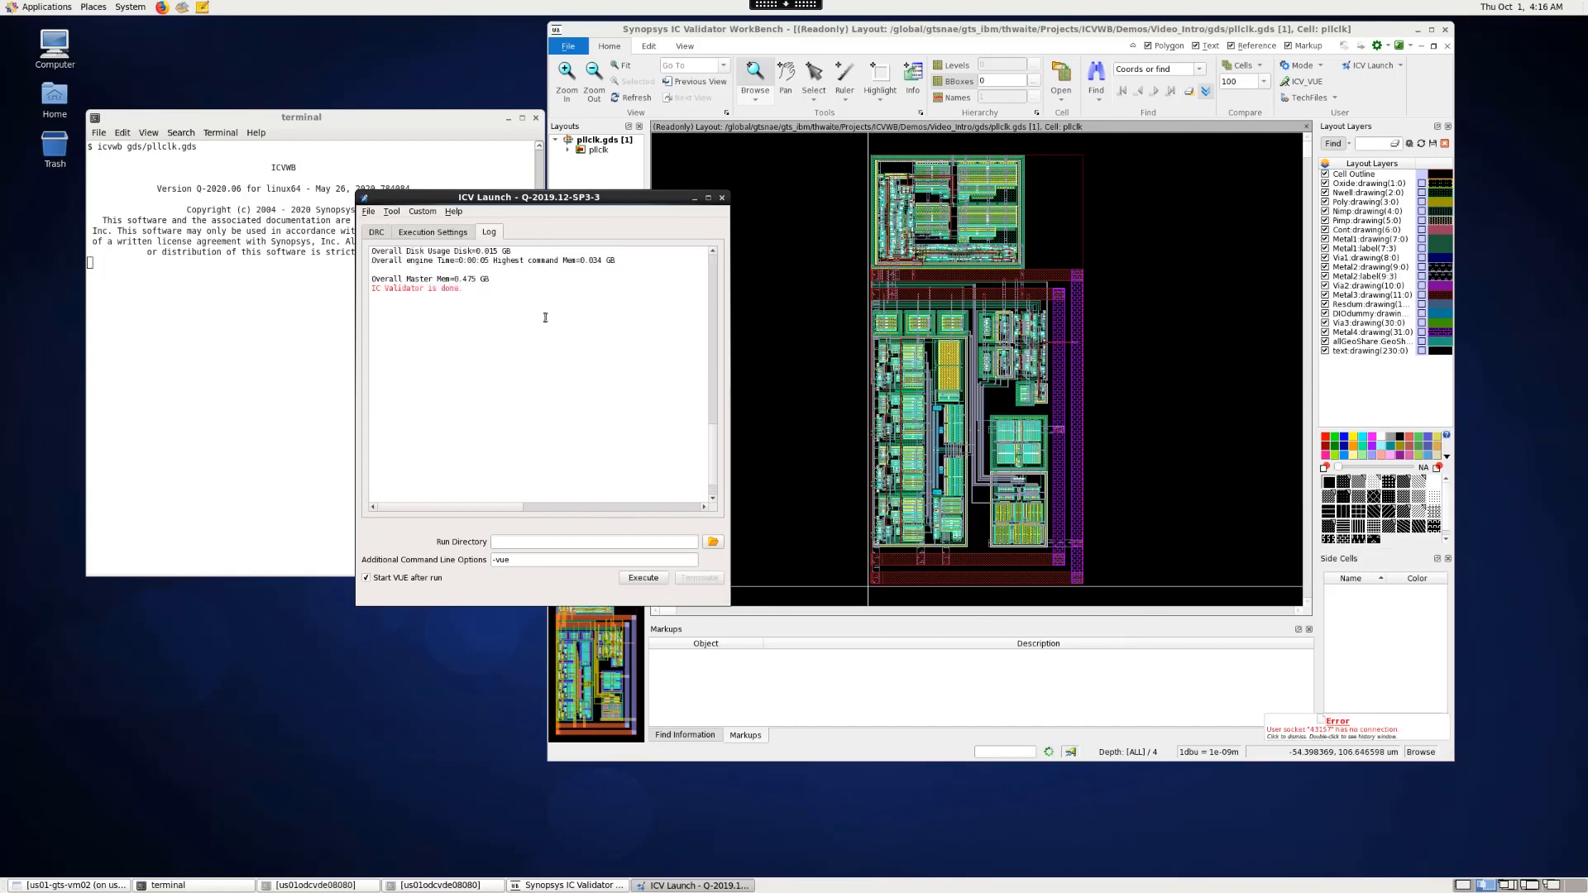
pyautogui.click(641, 577)
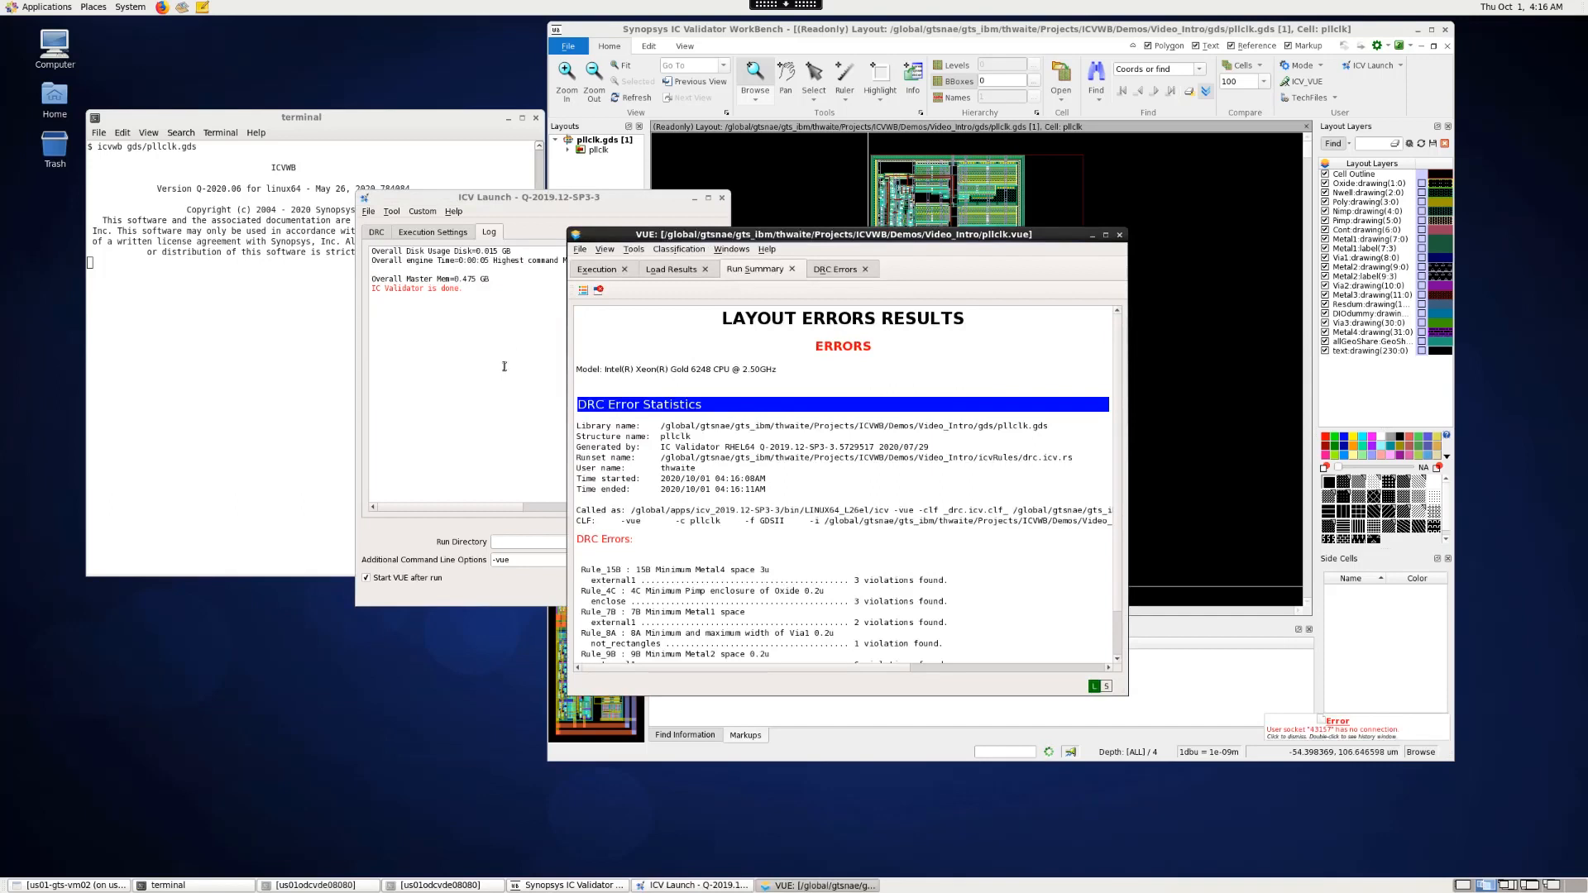